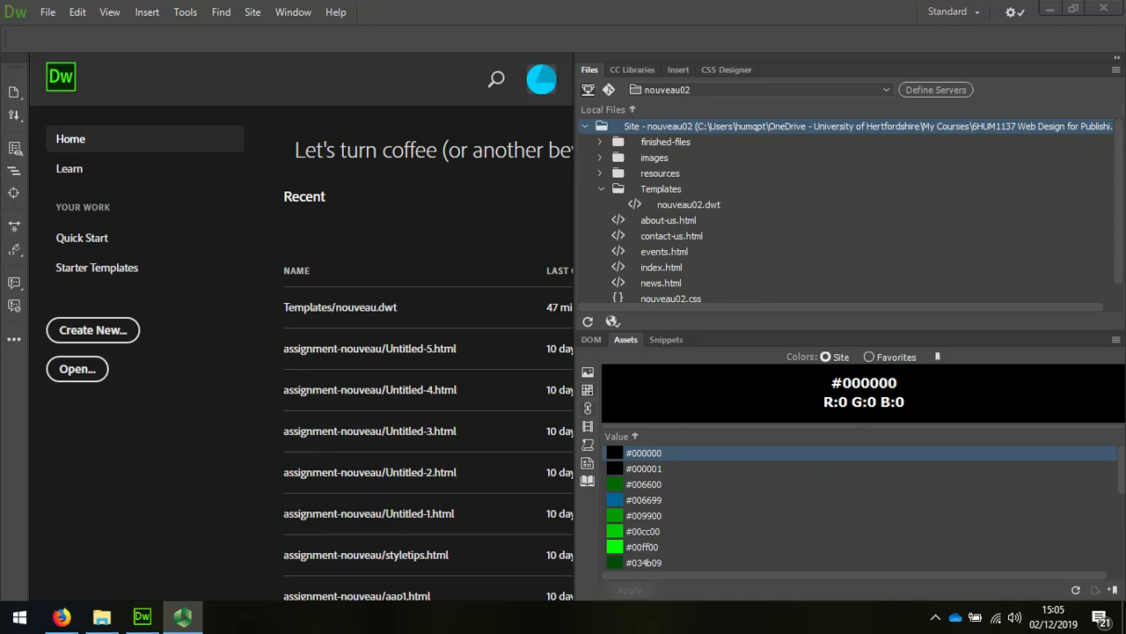
pyautogui.moveTo(901, 408)
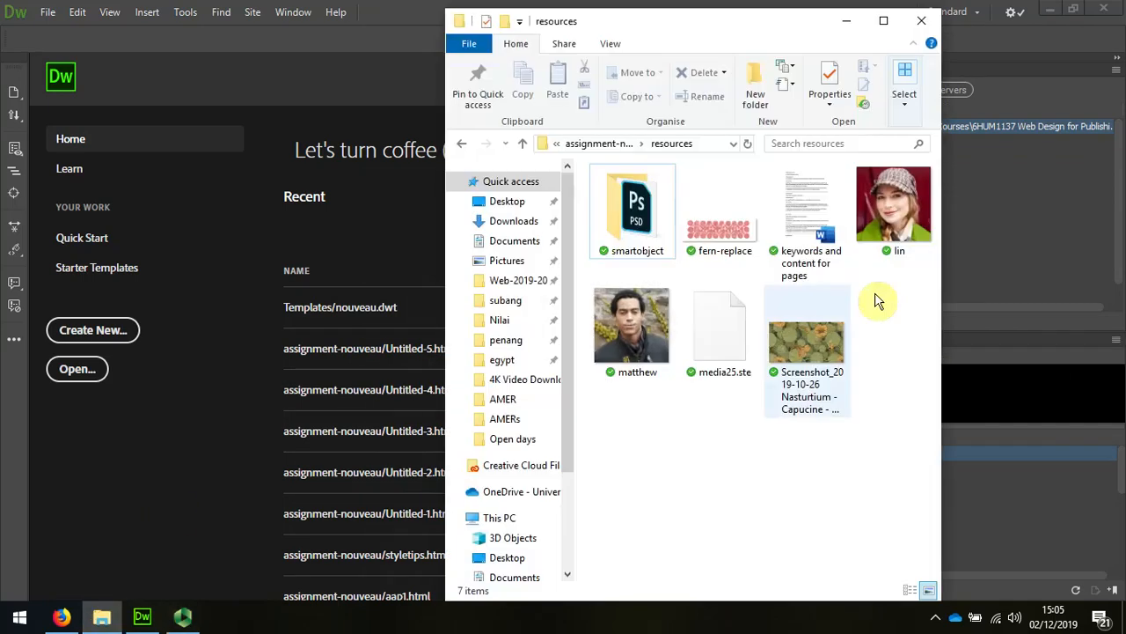
# - Import the media25.ste site definition from the resources folder via Manage Sites
pyautogui.click(600, 142)
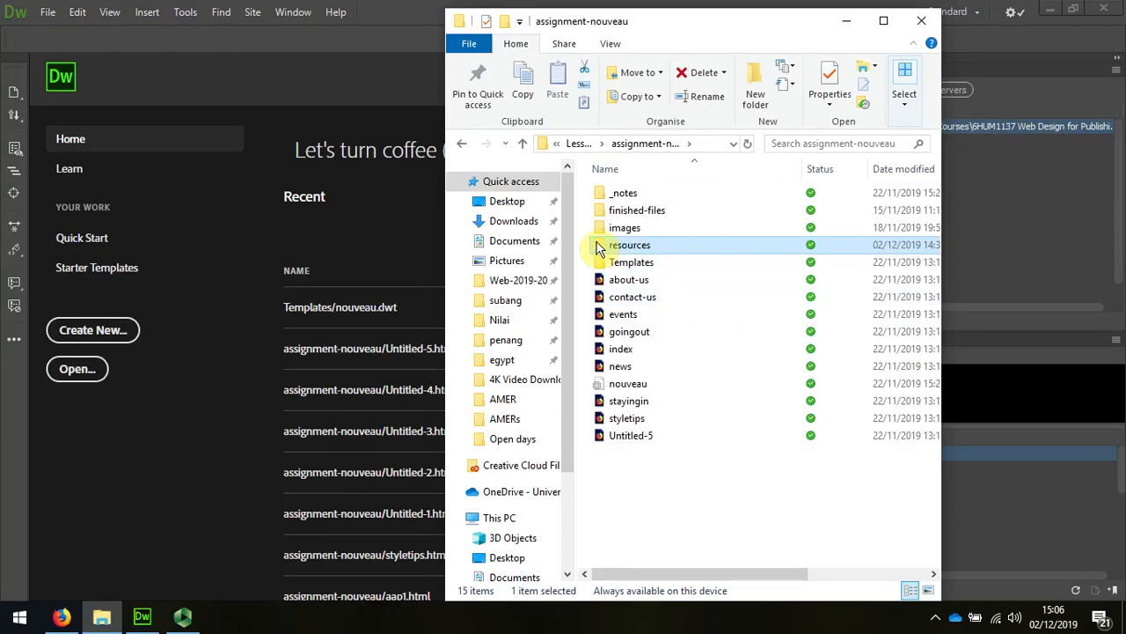
pyautogui.doubleClick(630, 244)
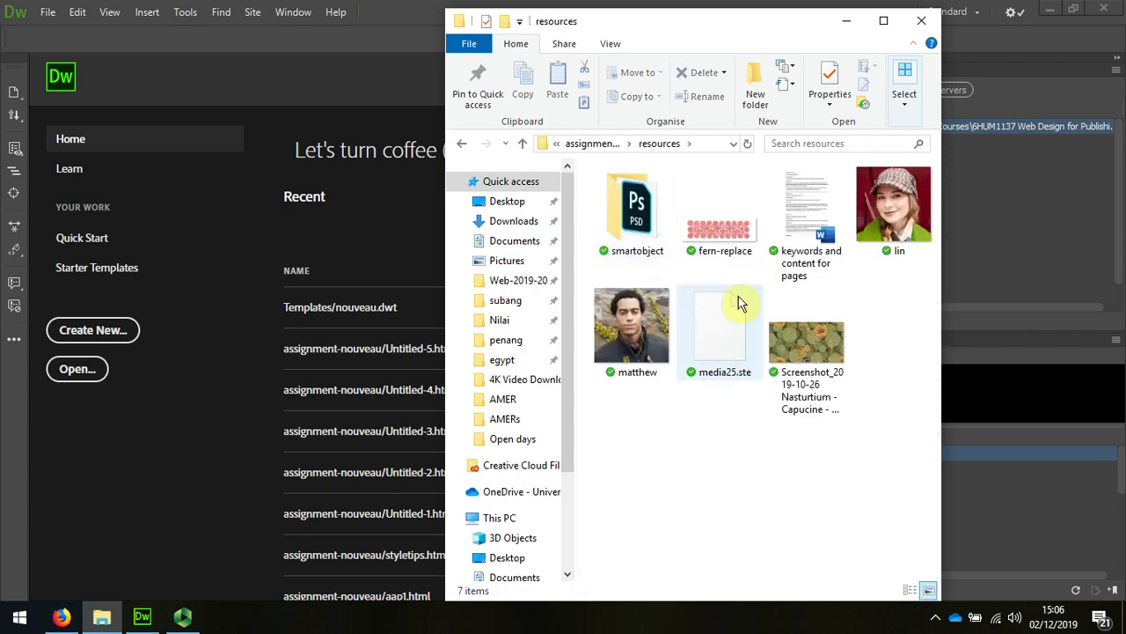
pyautogui.moveTo(708, 310)
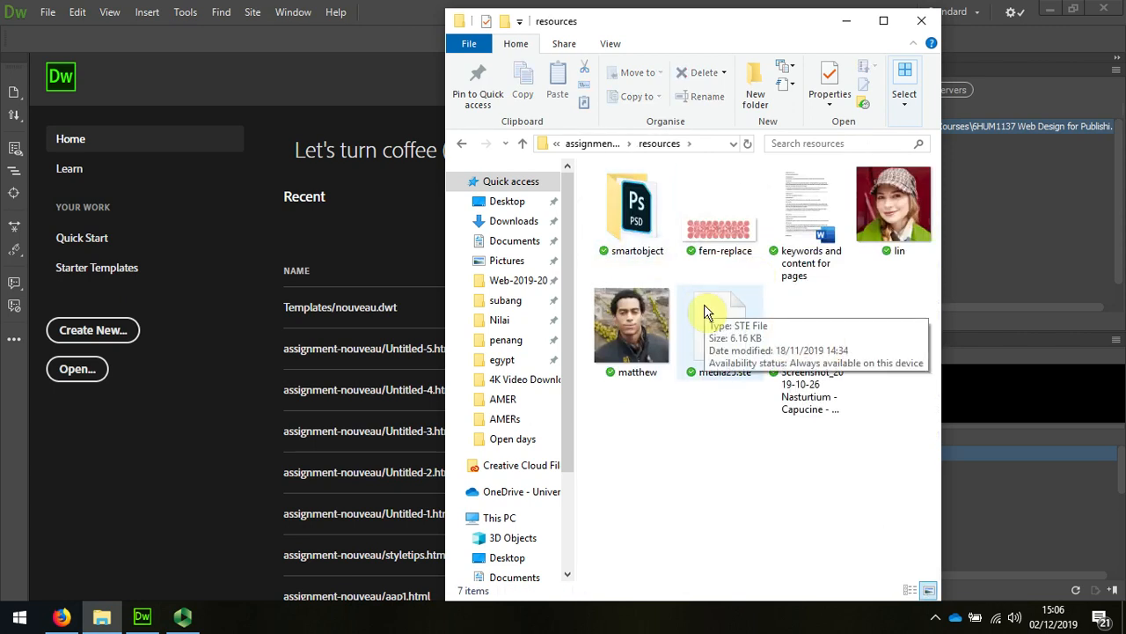
pyautogui.moveTo(722, 299)
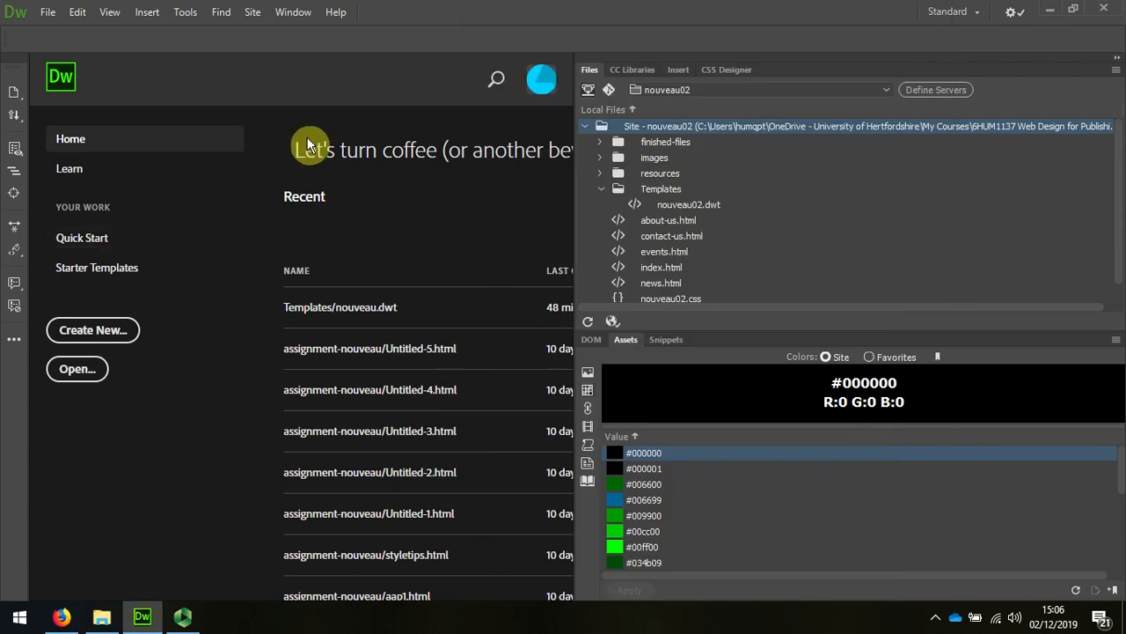
pyautogui.click(254, 11)
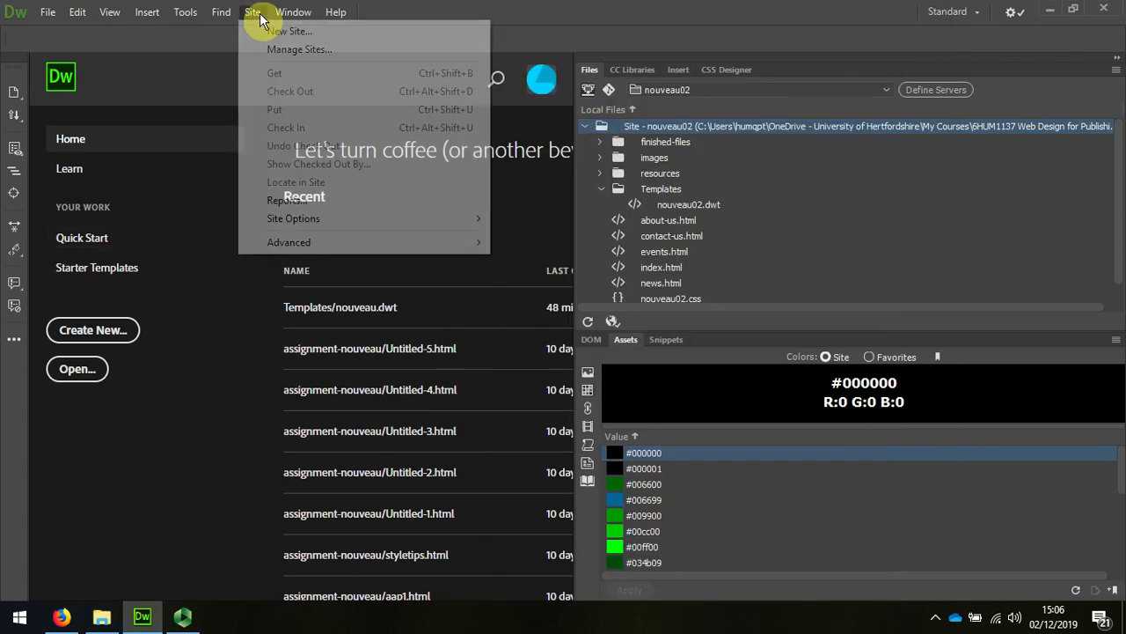
pyautogui.click(299, 49)
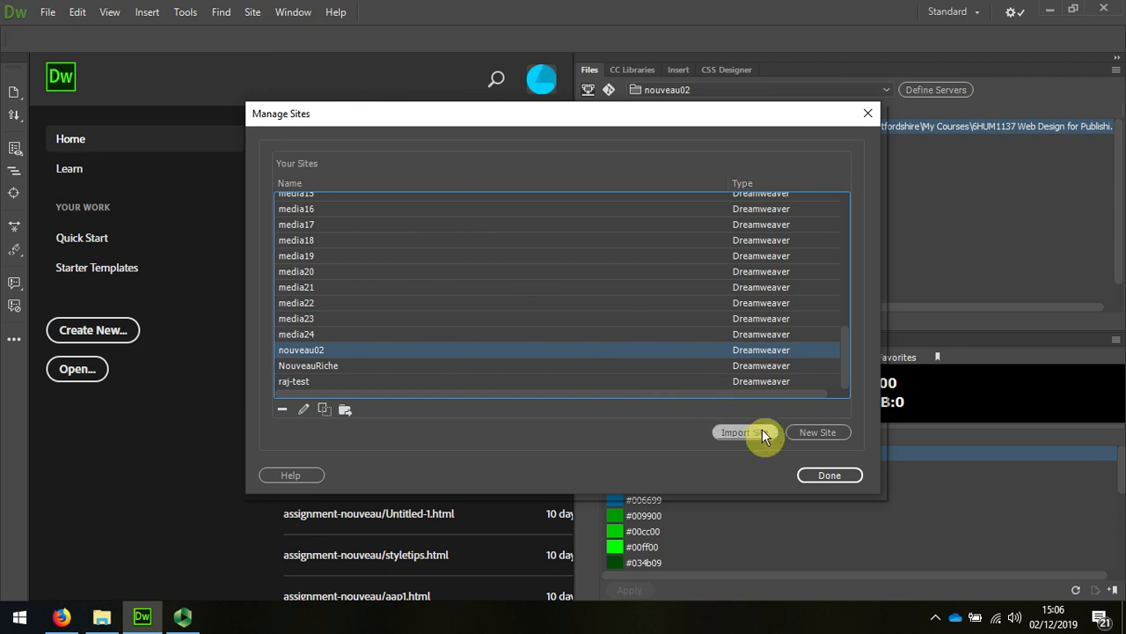
pyautogui.click(736, 433)
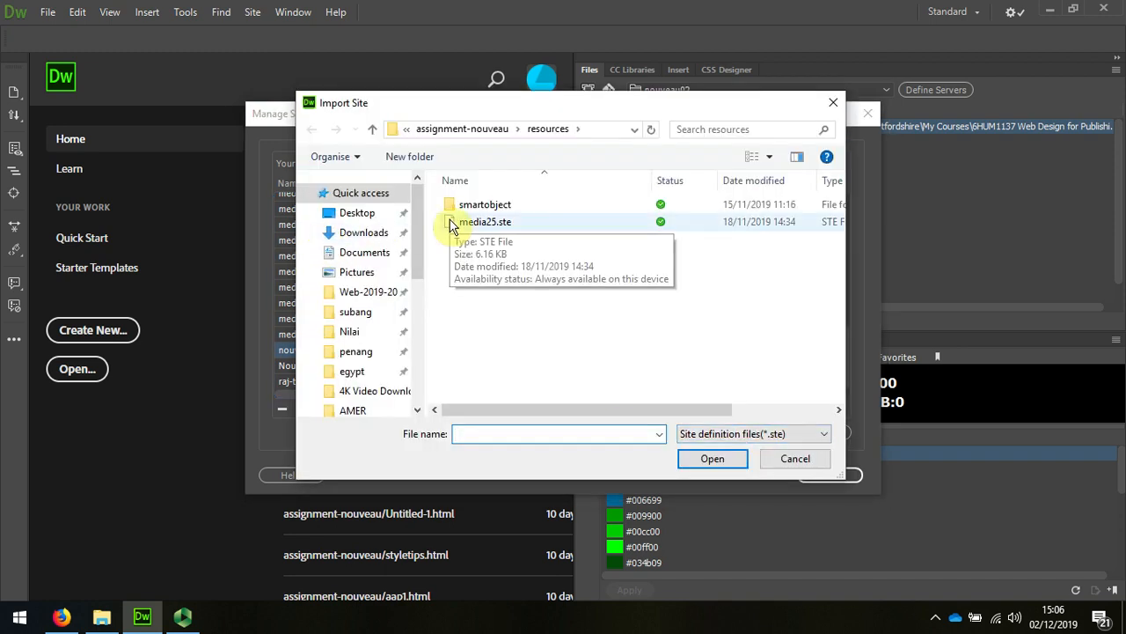
pyautogui.click(485, 222)
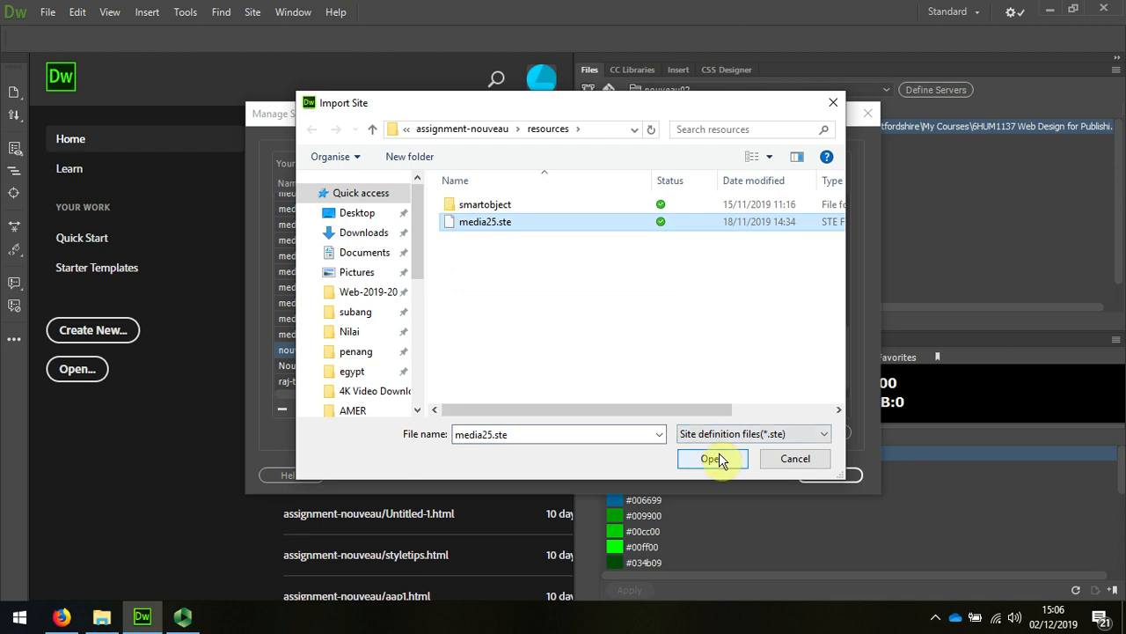
pyautogui.click(711, 458)
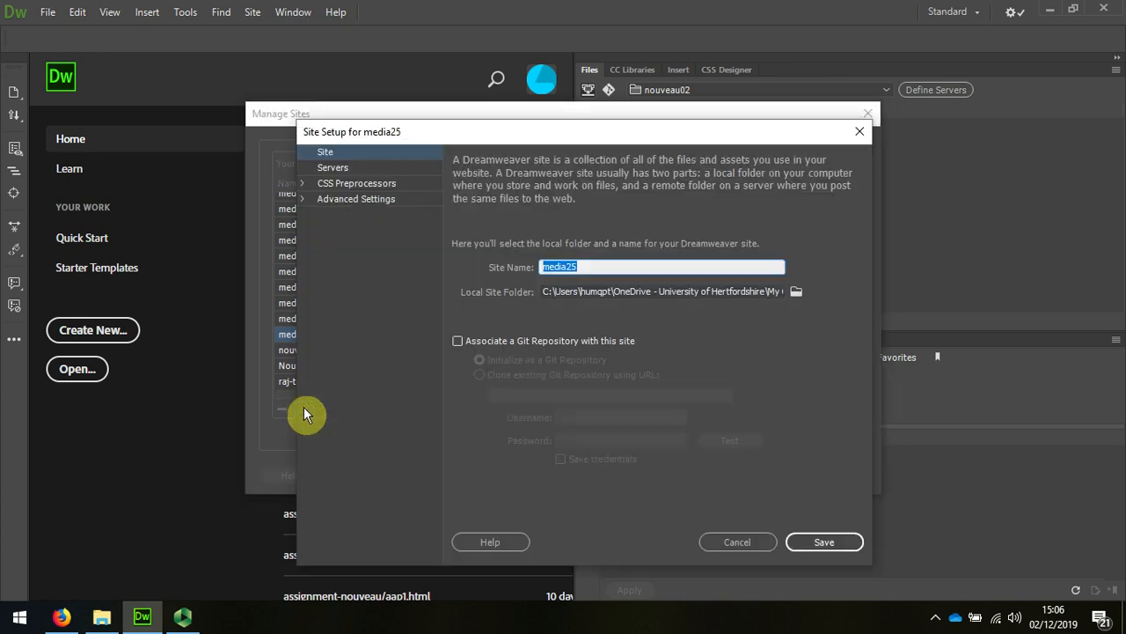
pyautogui.moveTo(577, 308)
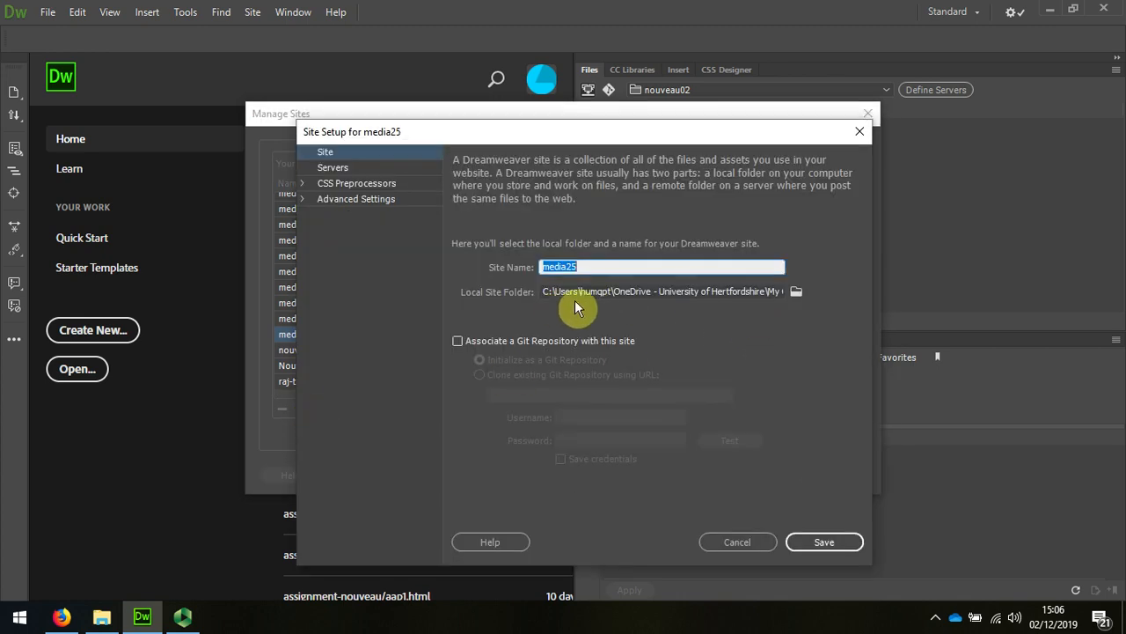
pyautogui.moveTo(788, 303)
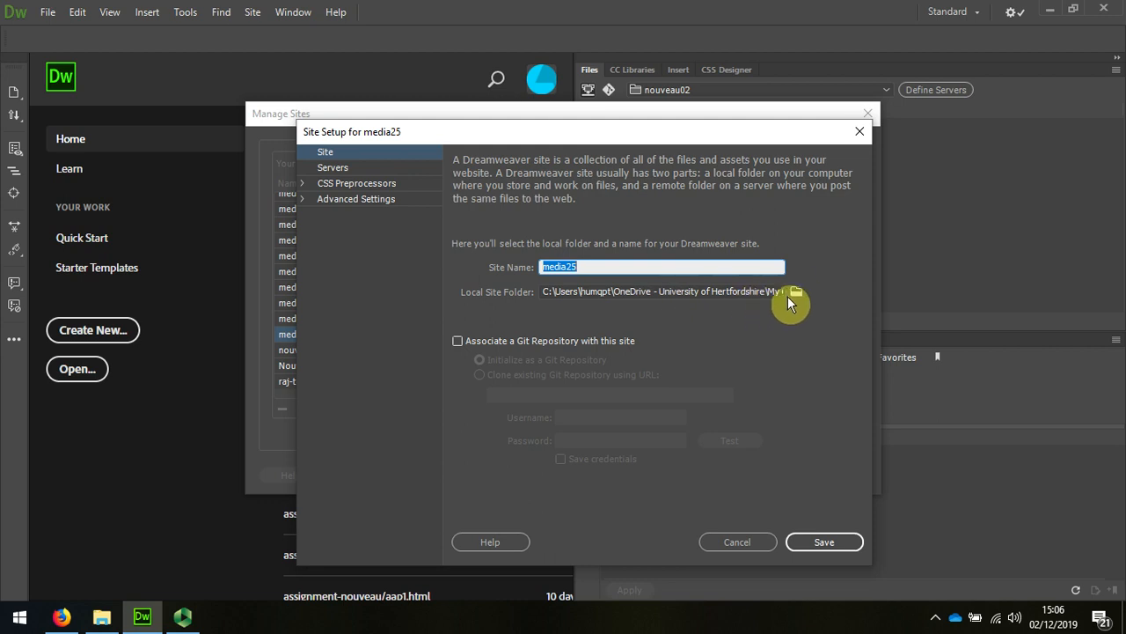
# - Browse to the assignment-nouveau folder as the media25 site's local root
pyautogui.click(796, 292)
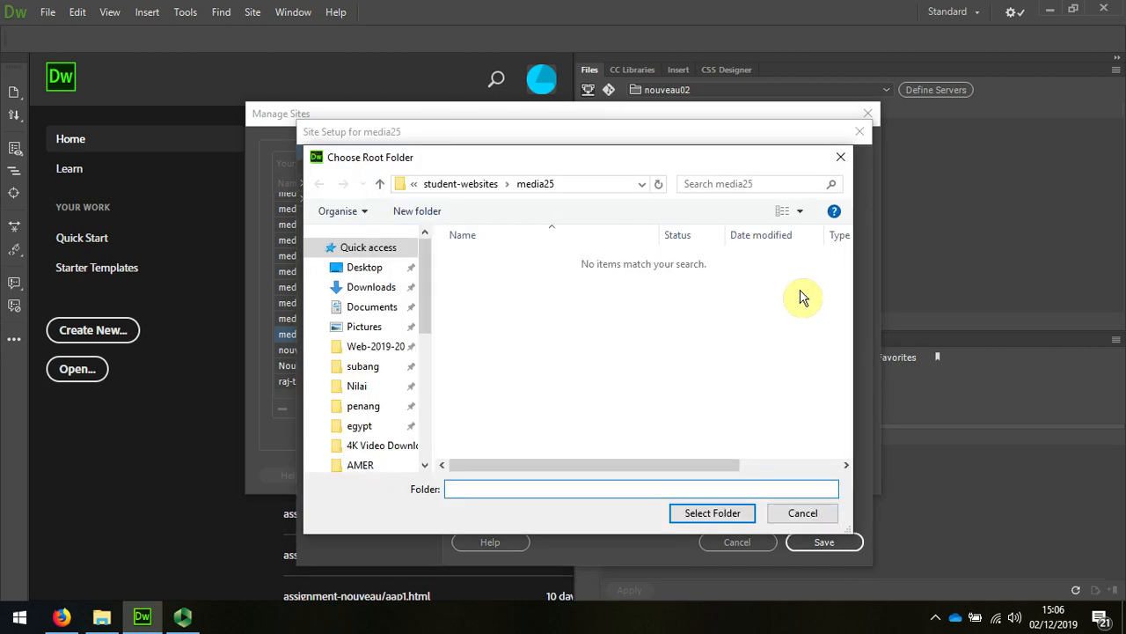
pyautogui.click(461, 183)
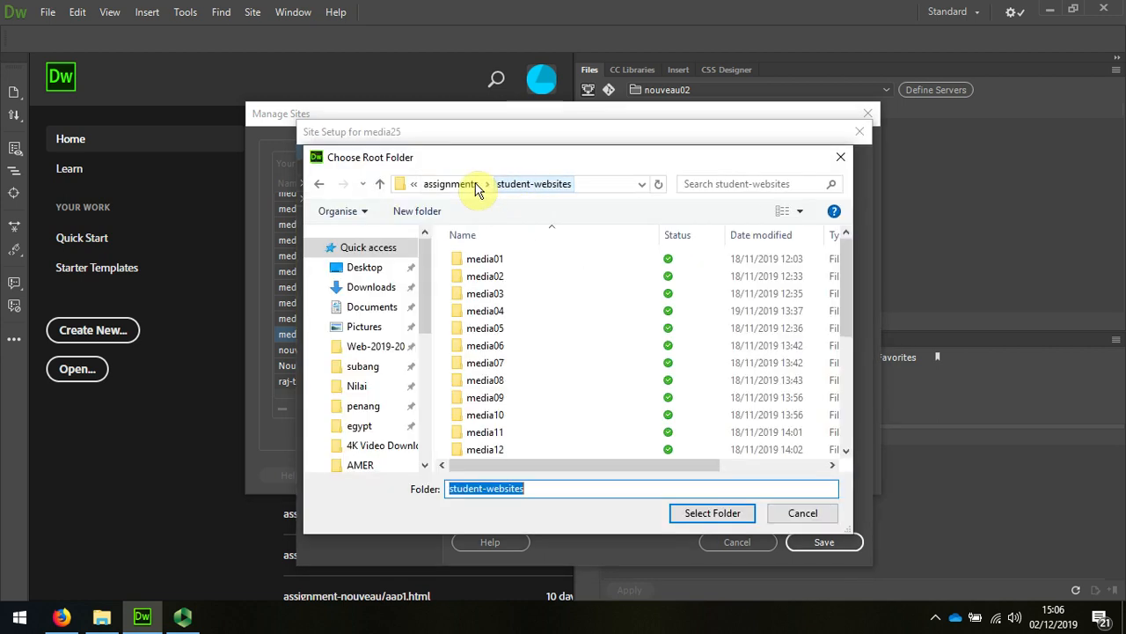
pyautogui.click(449, 183)
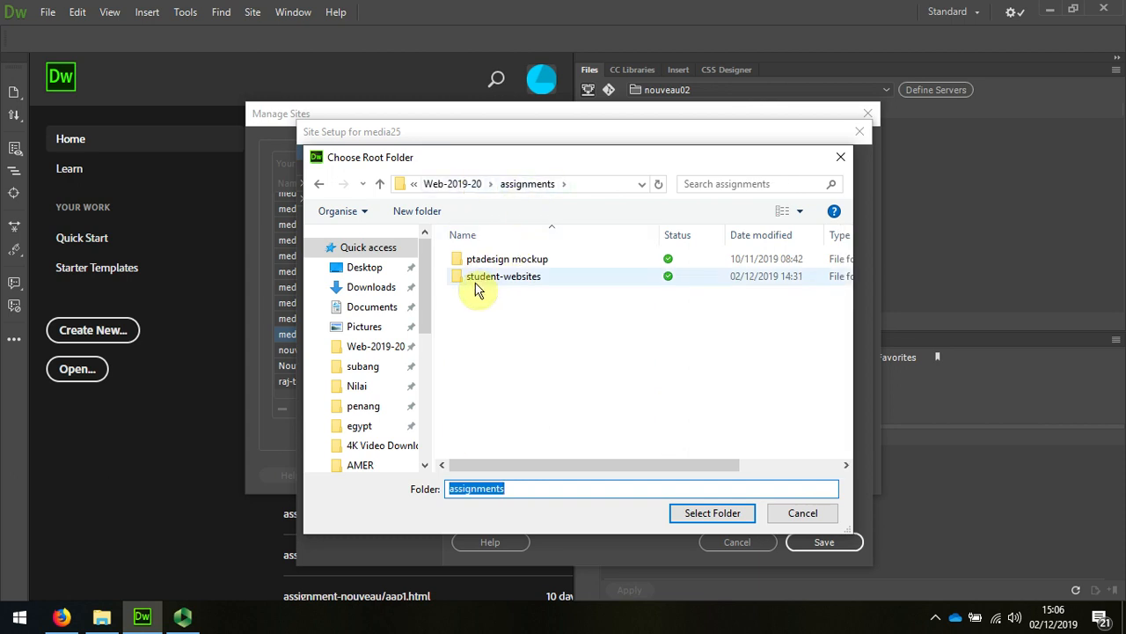
pyautogui.doubleClick(503, 274)
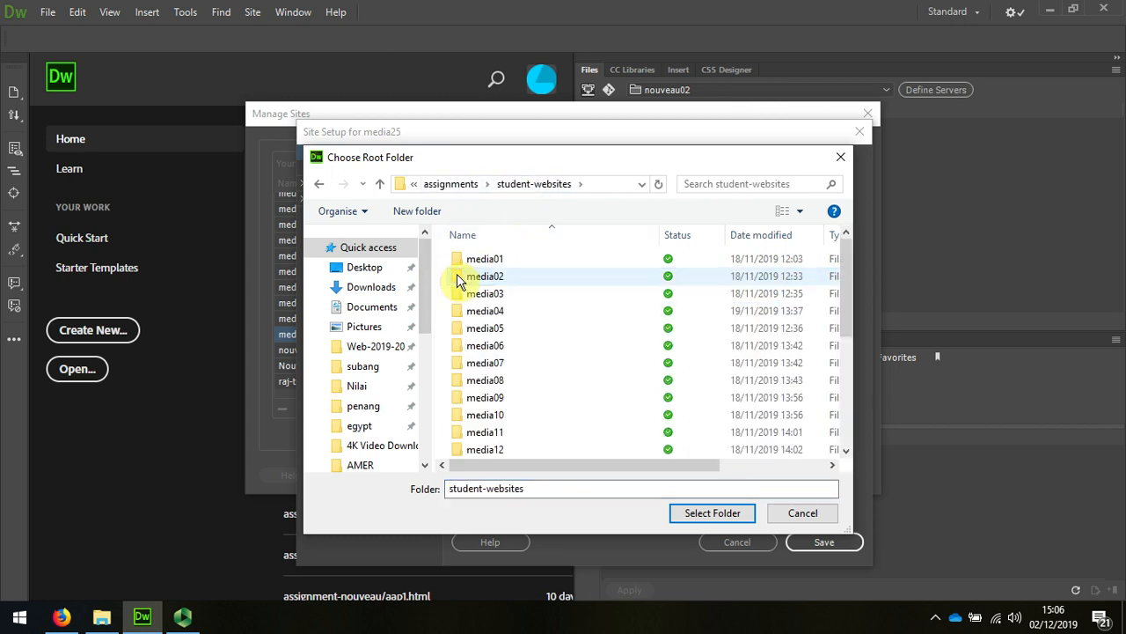
pyautogui.scroll(-3)
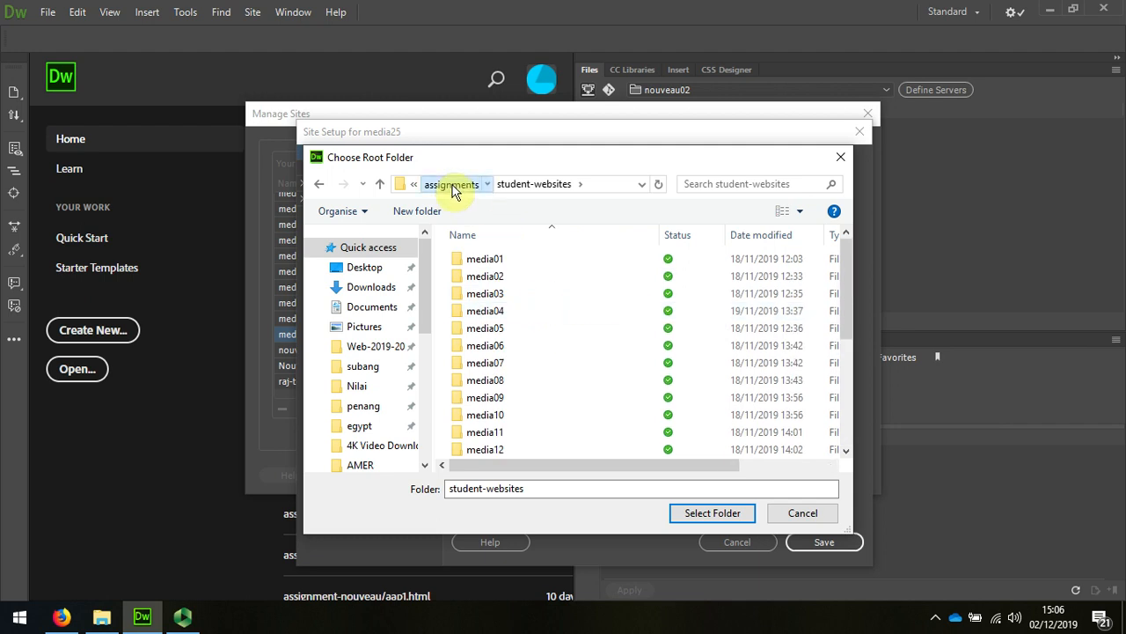
pyautogui.click(450, 183)
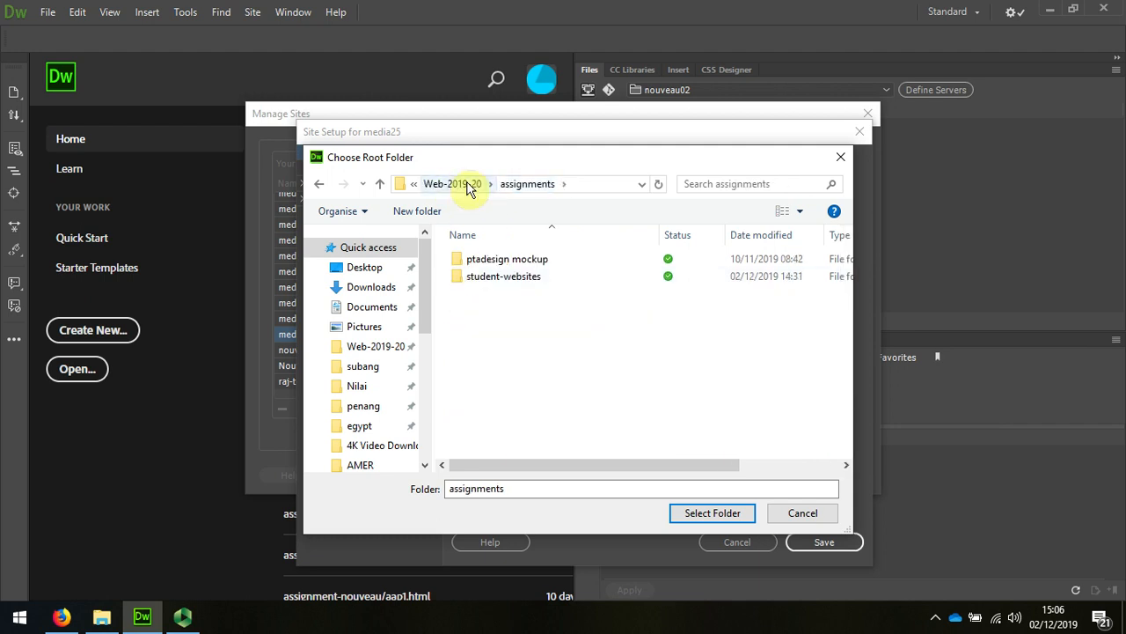
pyautogui.click(452, 184)
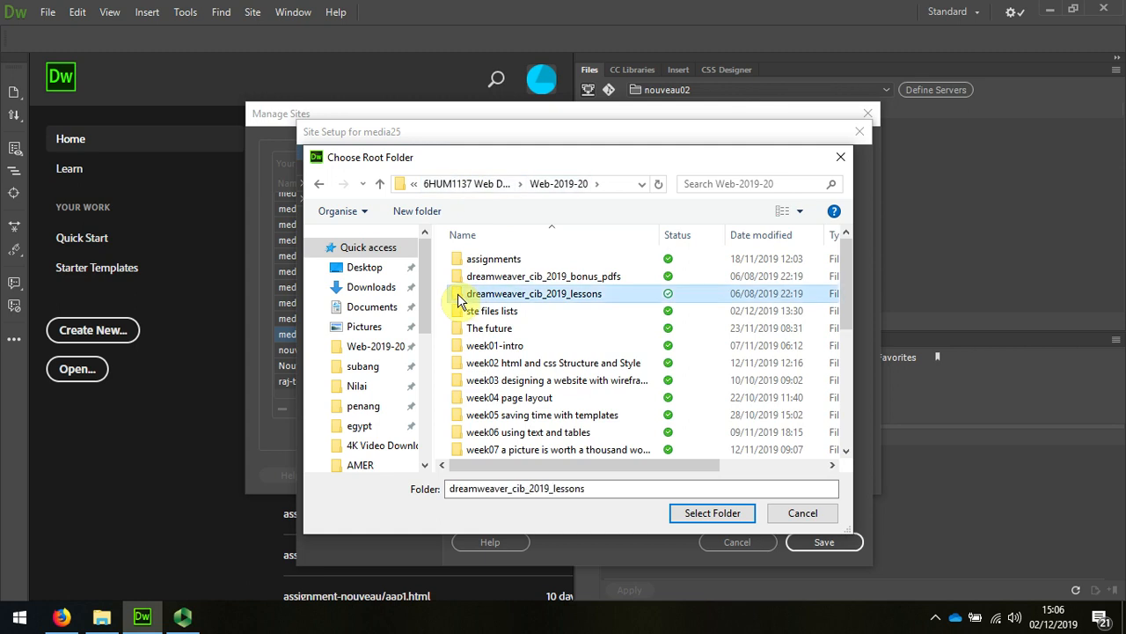
pyautogui.doubleClick(535, 292)
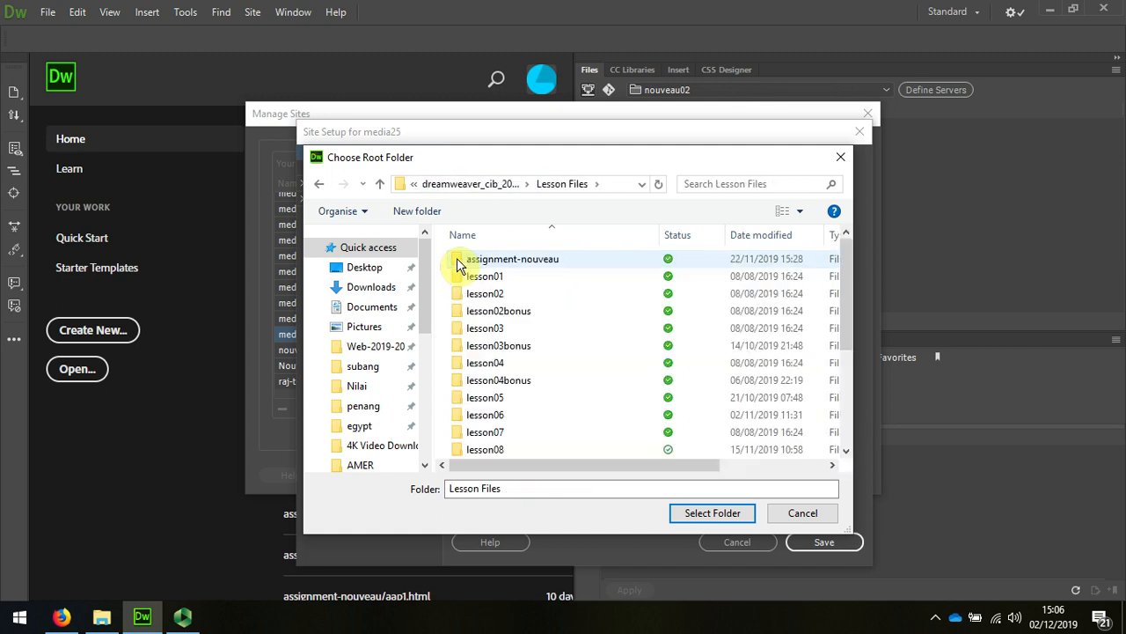
pyautogui.doubleClick(514, 256)
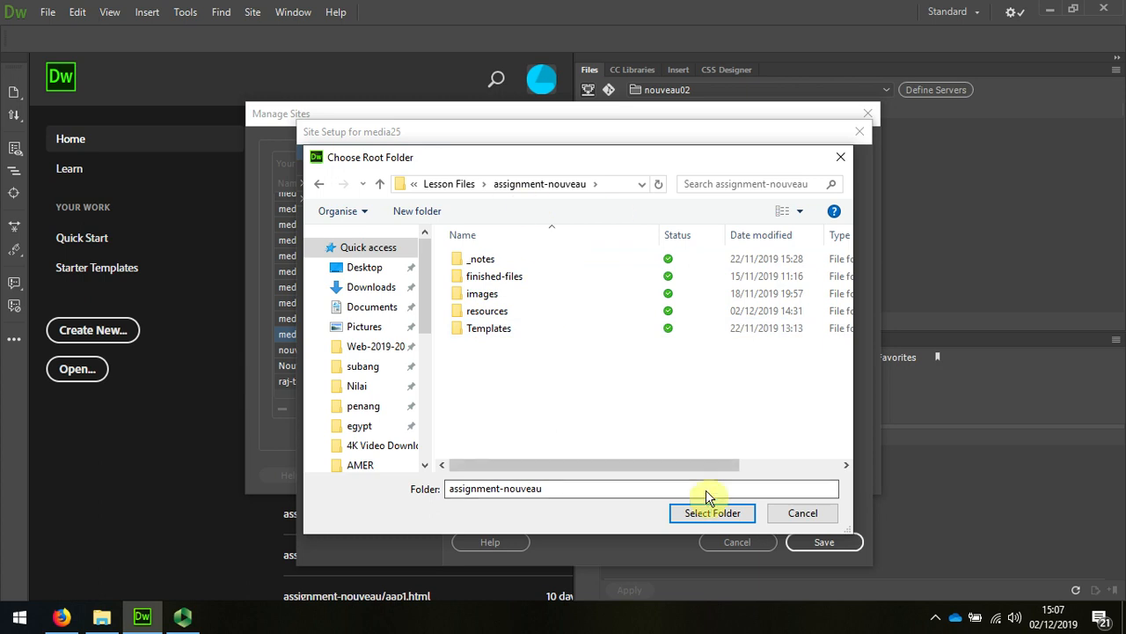
# - Set assignment-nouveau as the local root folder and save the media25 site setup
pyautogui.click(711, 512)
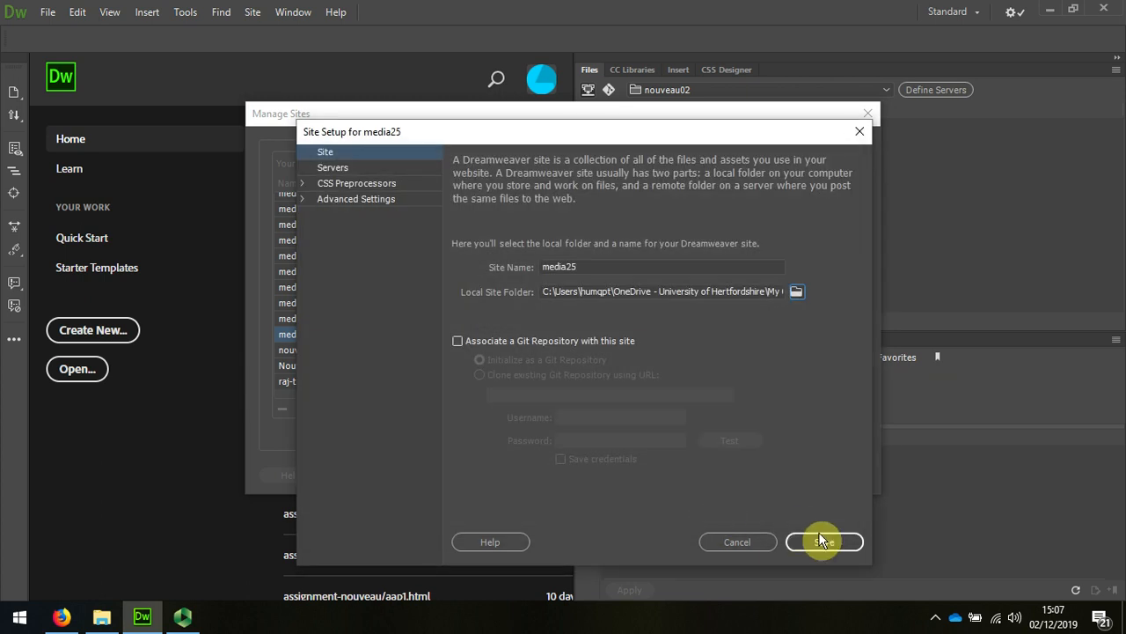
pyautogui.click(823, 542)
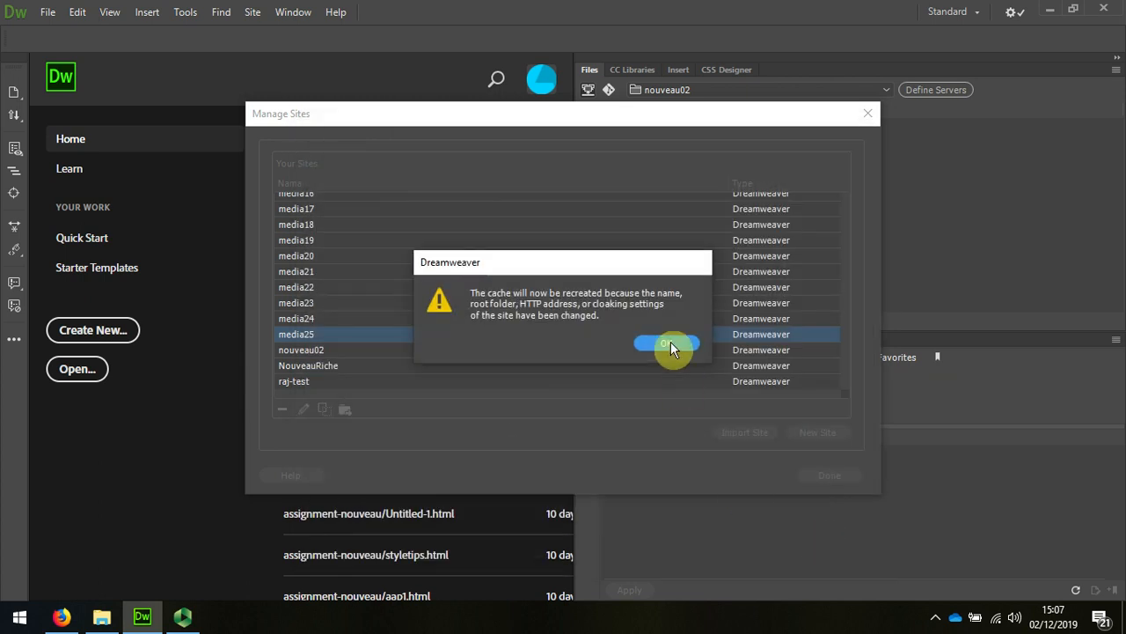
pyautogui.click(666, 343)
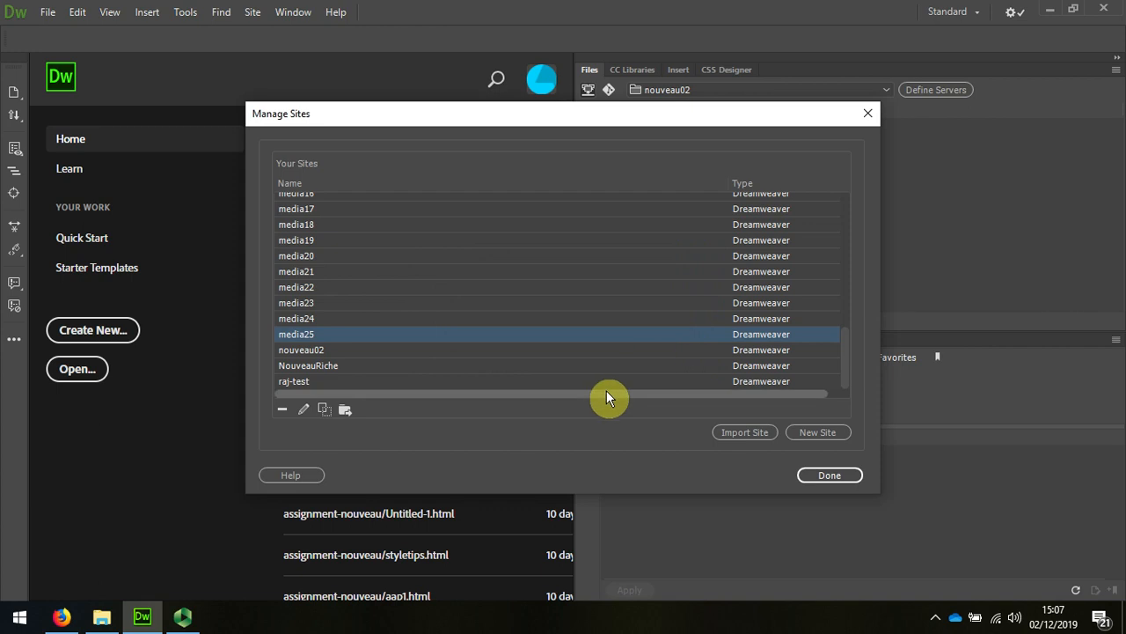
# - Connect media25 to its remote server and show remote and local files side by side
pyautogui.click(827, 475)
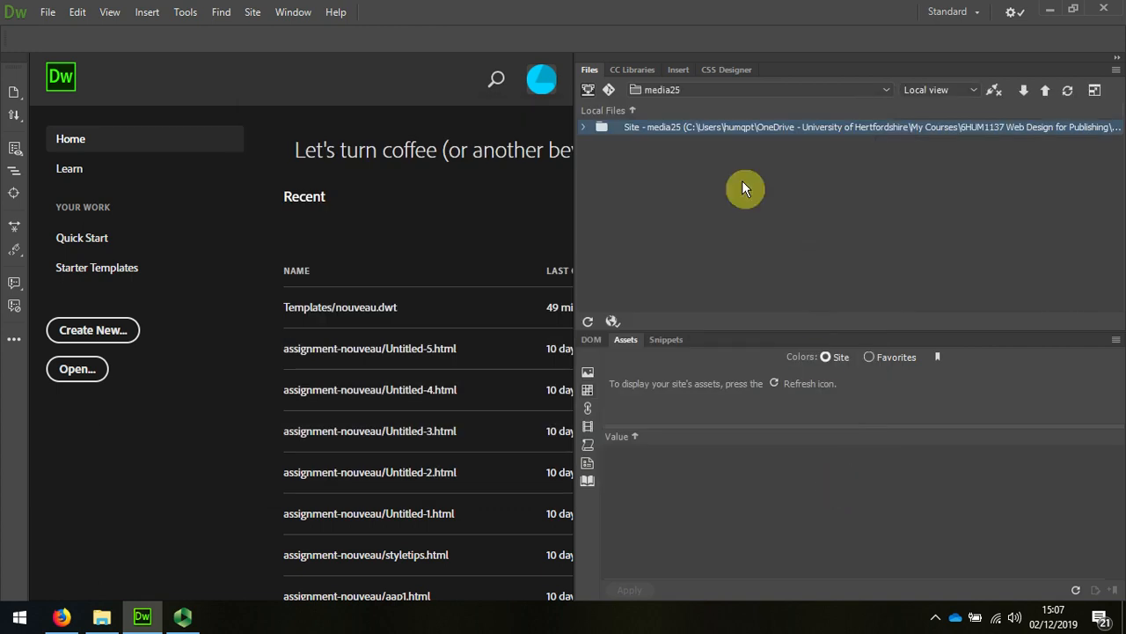
pyautogui.click(585, 127)
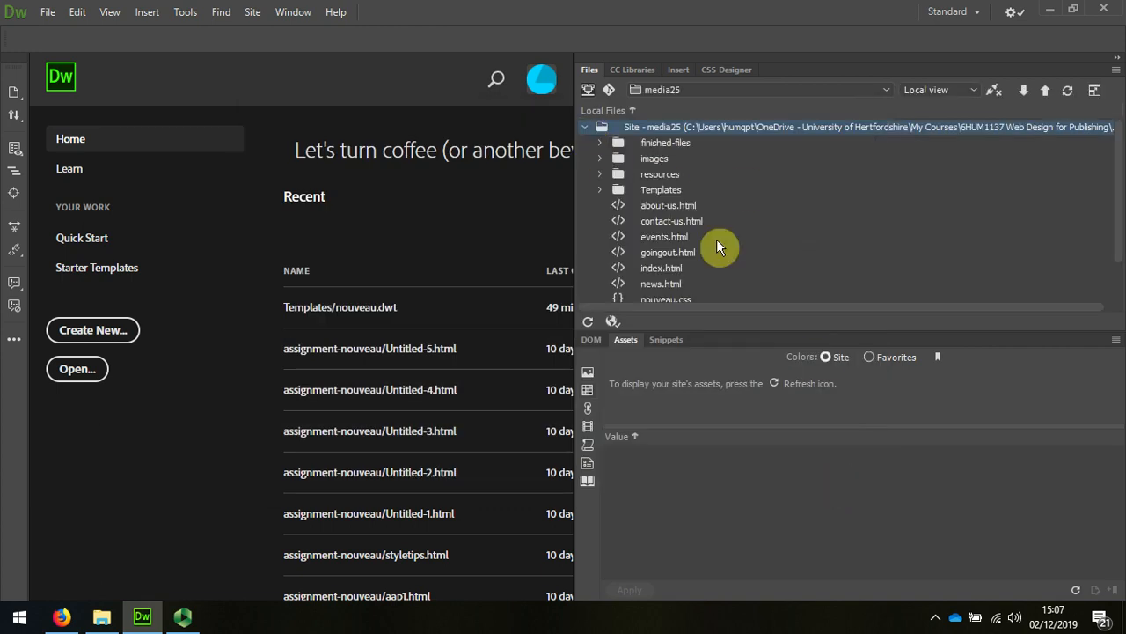
pyautogui.moveTo(695, 225)
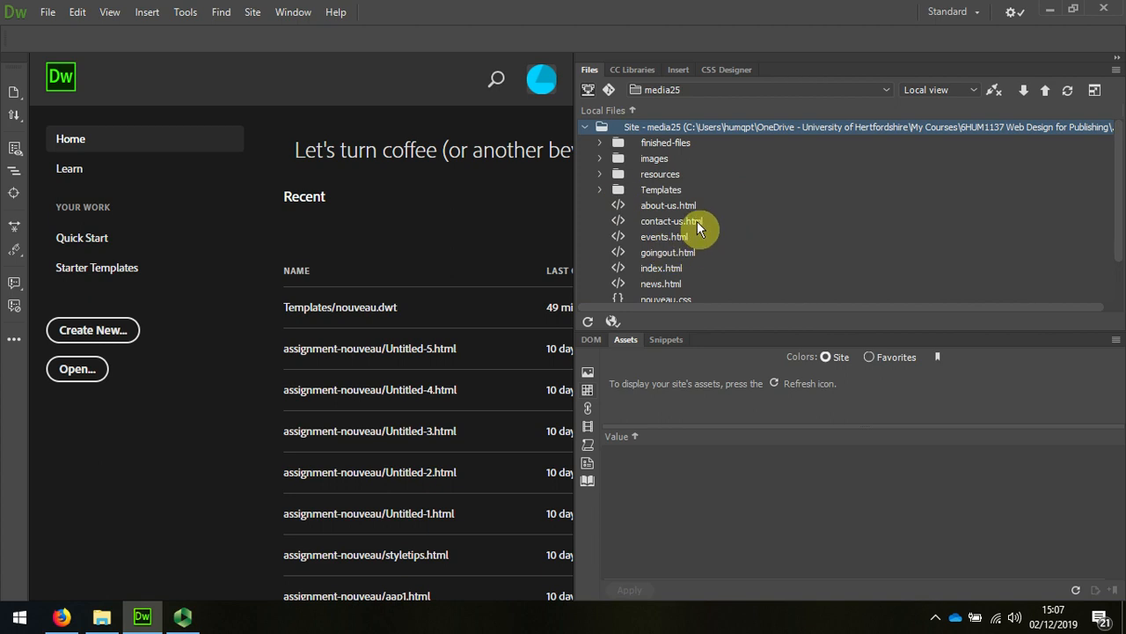
pyautogui.moveTo(995, 90)
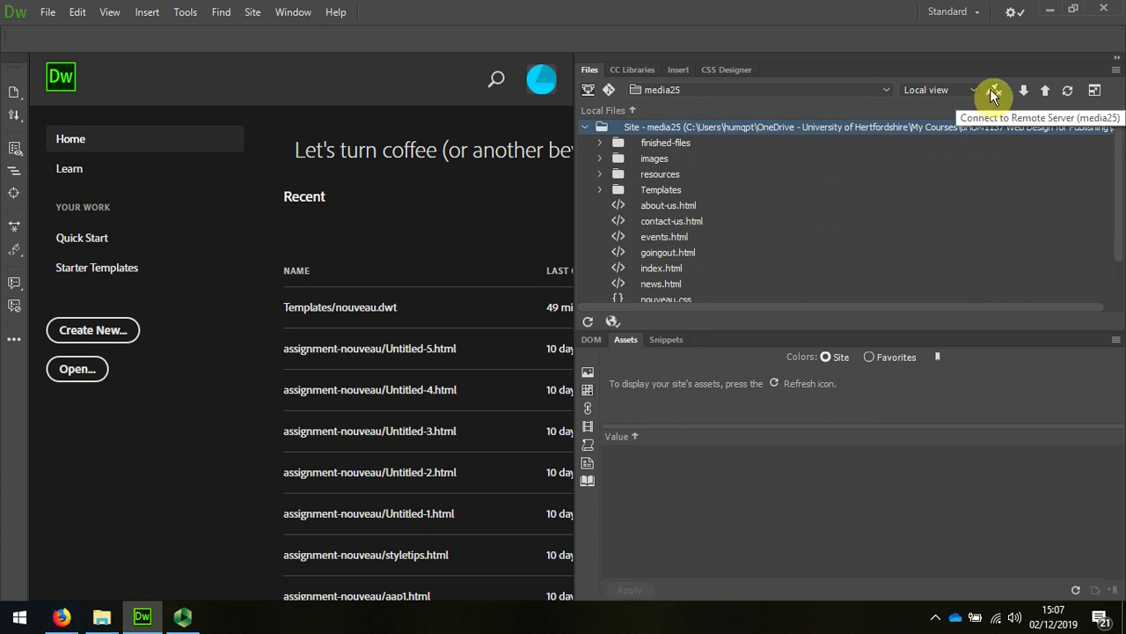
pyautogui.click(995, 90)
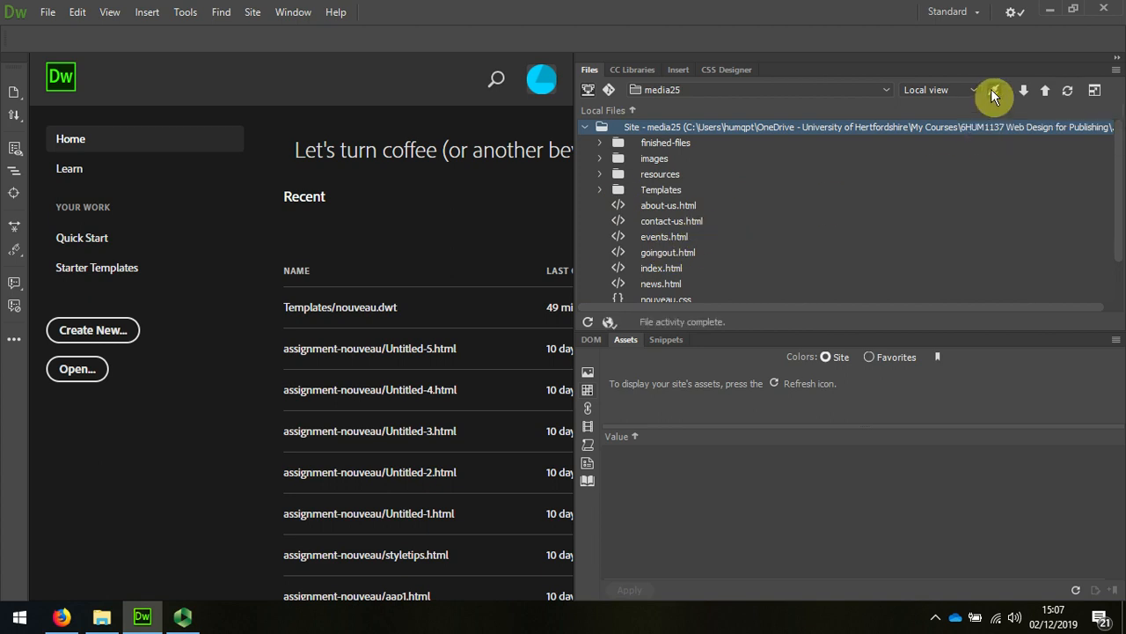
pyautogui.moveTo(1095, 90)
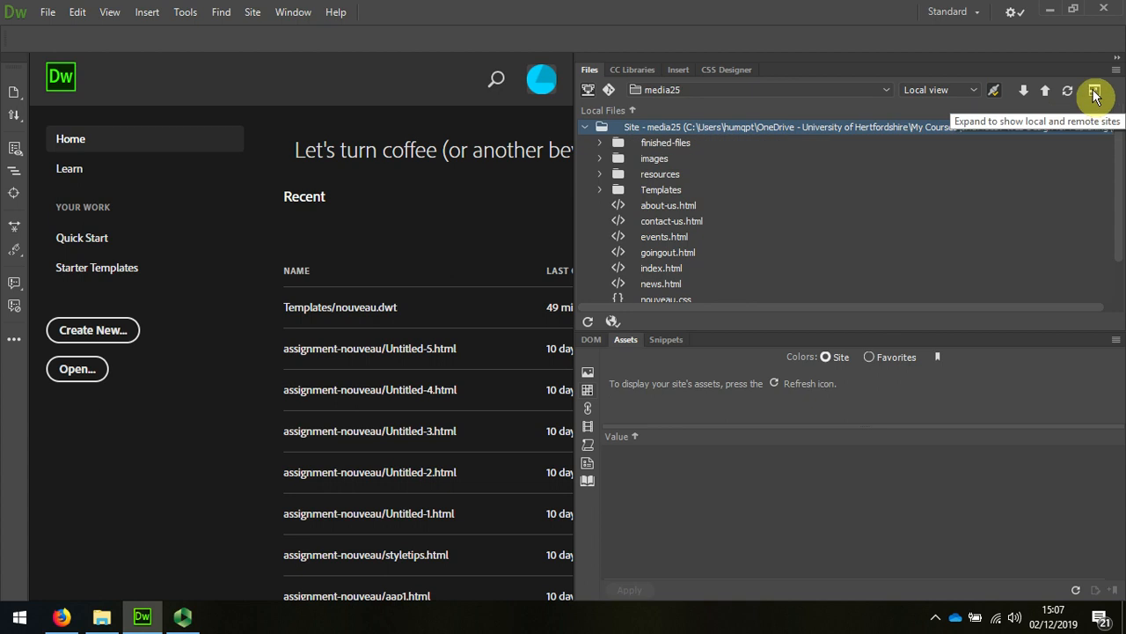
pyautogui.click(1094, 90)
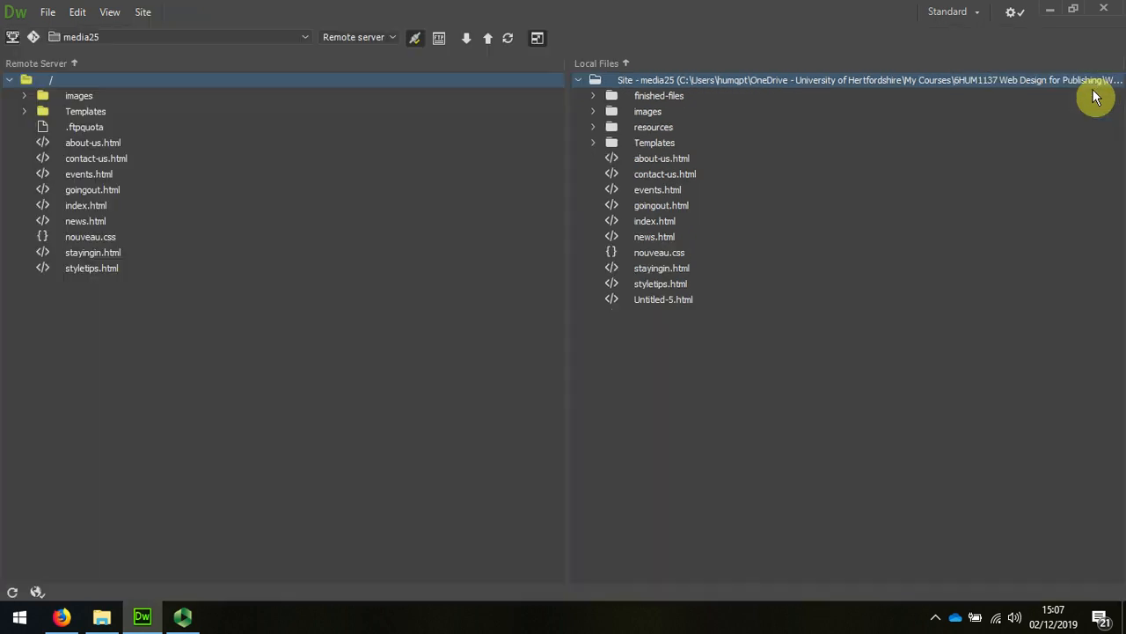
pyautogui.moveTo(144, 202)
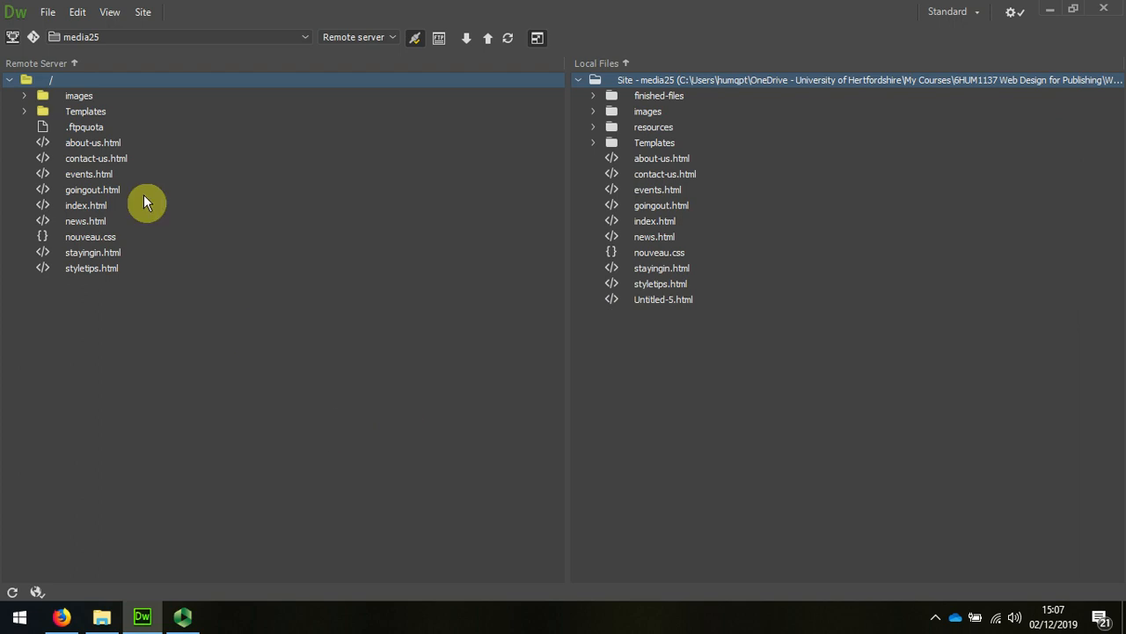
pyautogui.moveTo(144, 239)
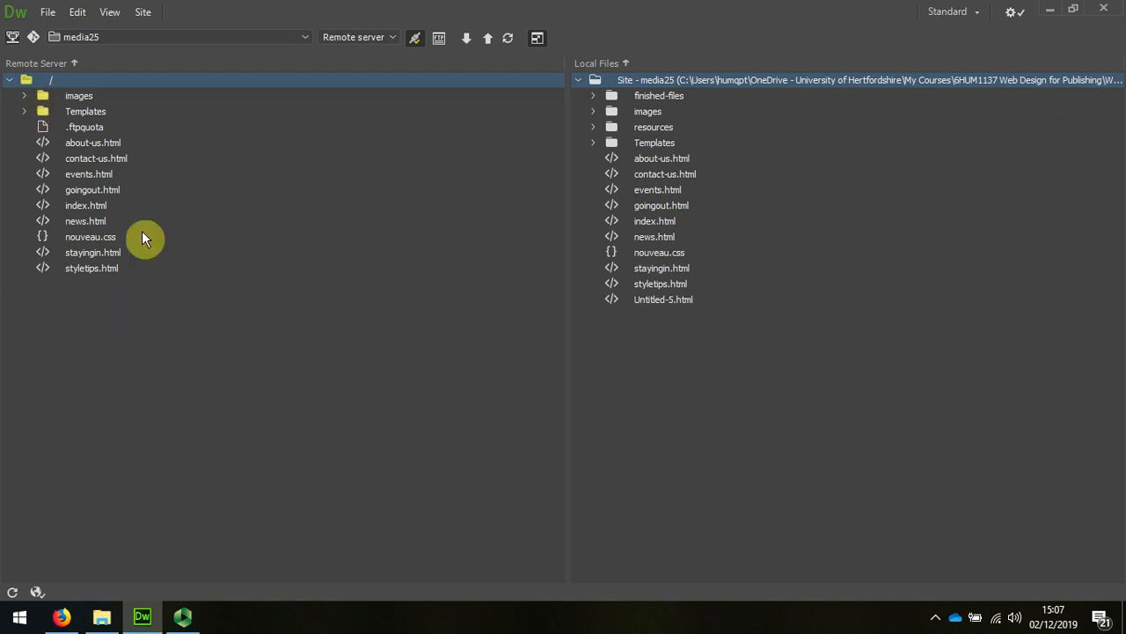
pyautogui.moveTo(49, 120)
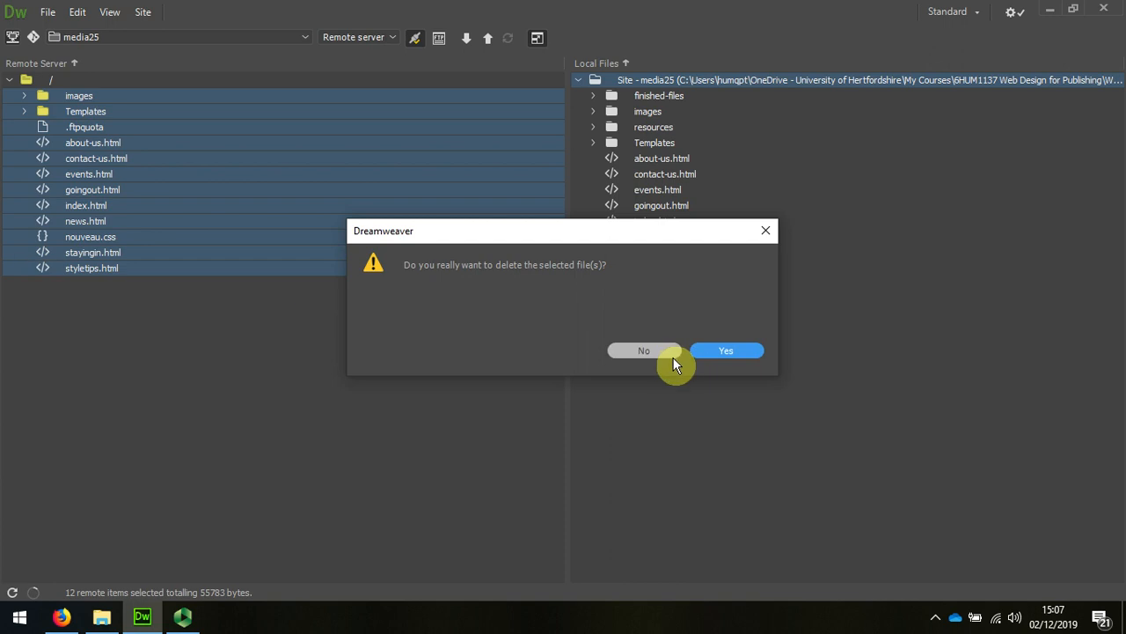
# - Delete the old remote files, then put the entire media25 site to the server
pyautogui.click(725, 350)
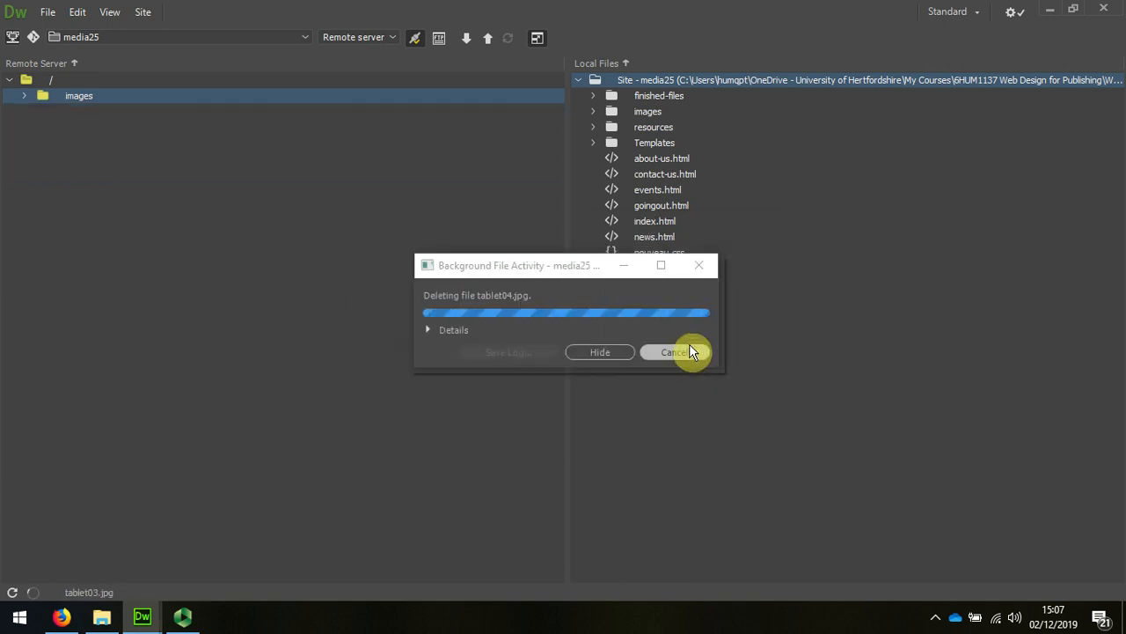
pyautogui.click(674, 352)
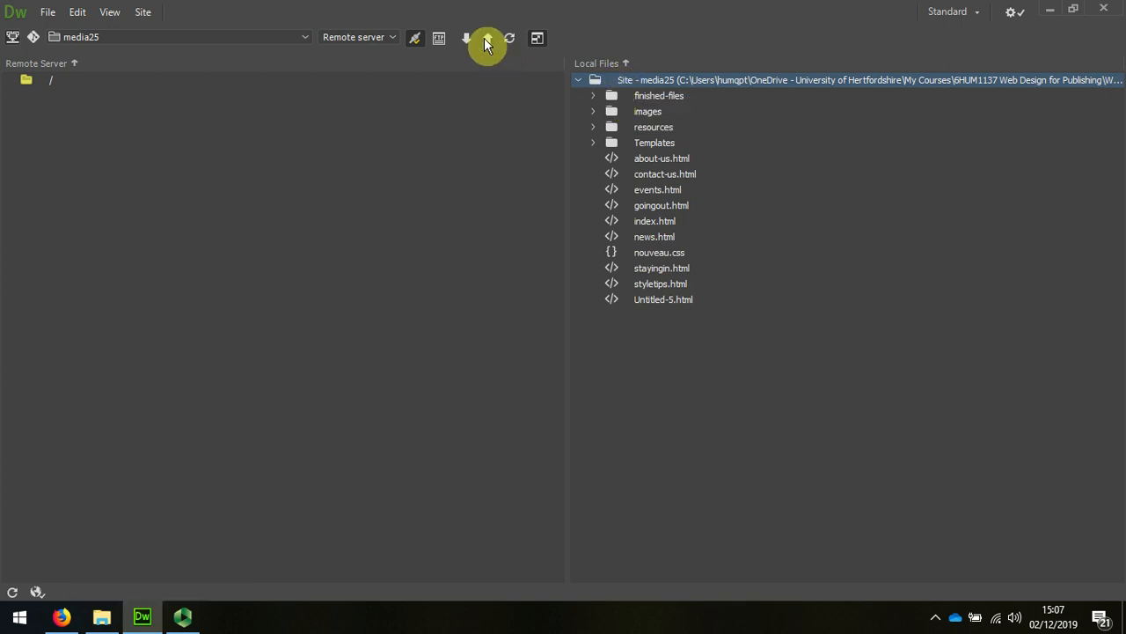
pyautogui.click(488, 39)
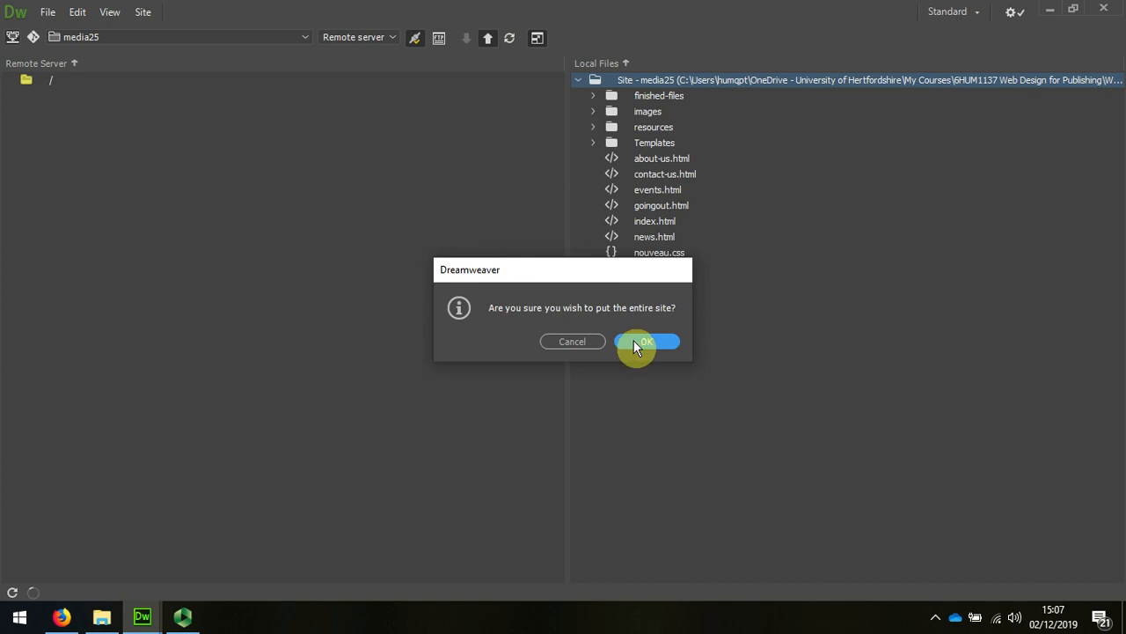
pyautogui.click(644, 342)
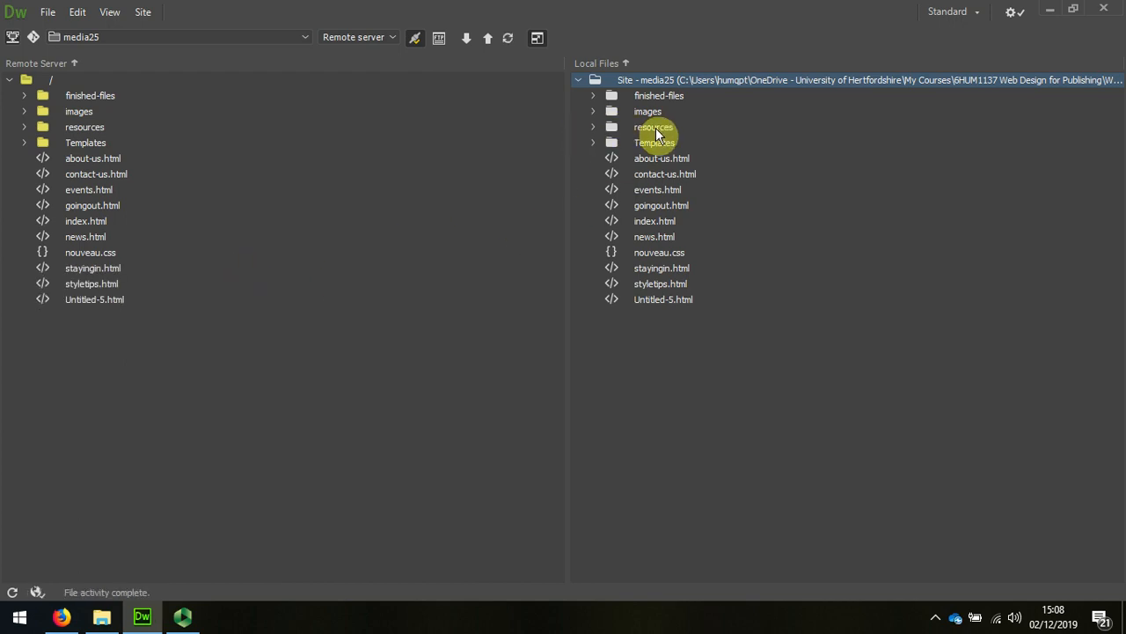
pyautogui.moveTo(612, 97)
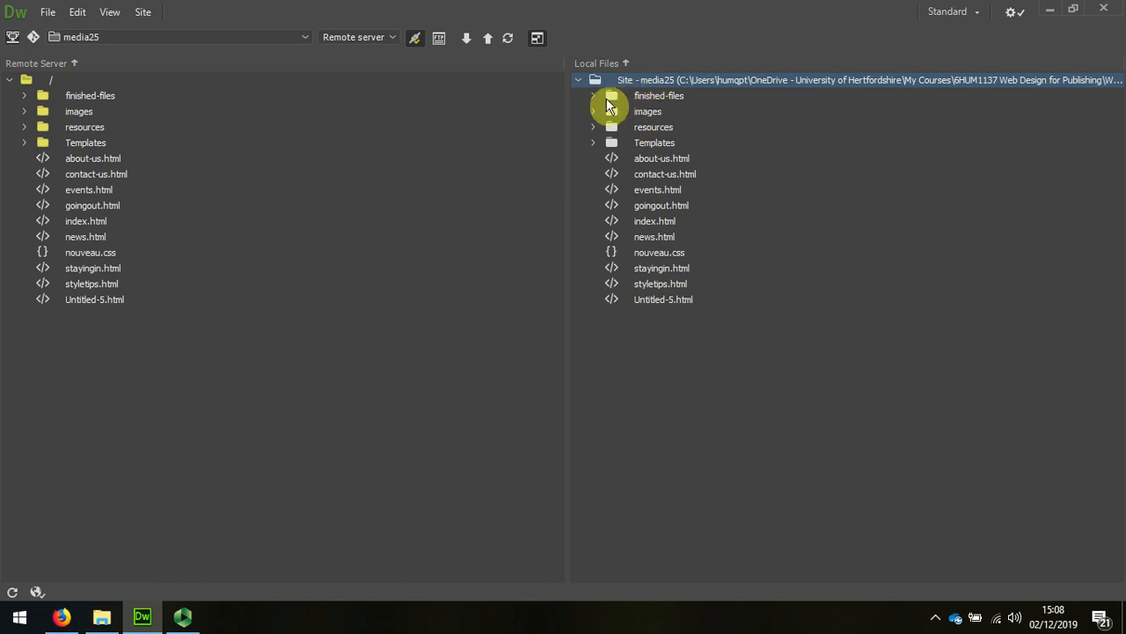
# - Delete all remote files again and cloak the resources and finished-files folders
pyautogui.click(90, 95)
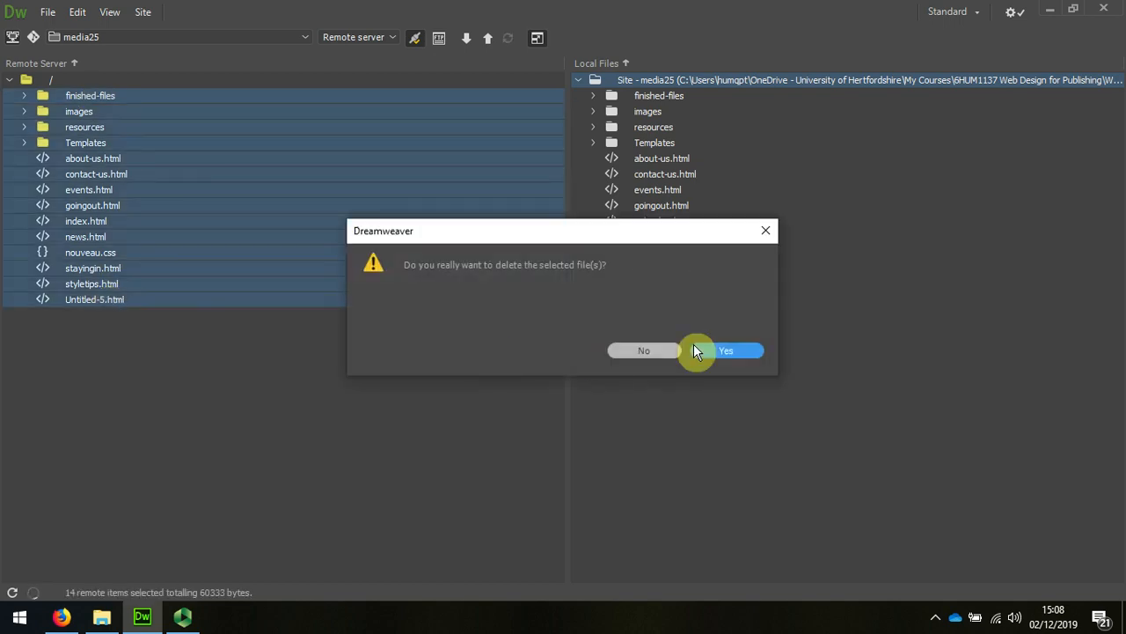
pyautogui.click(726, 350)
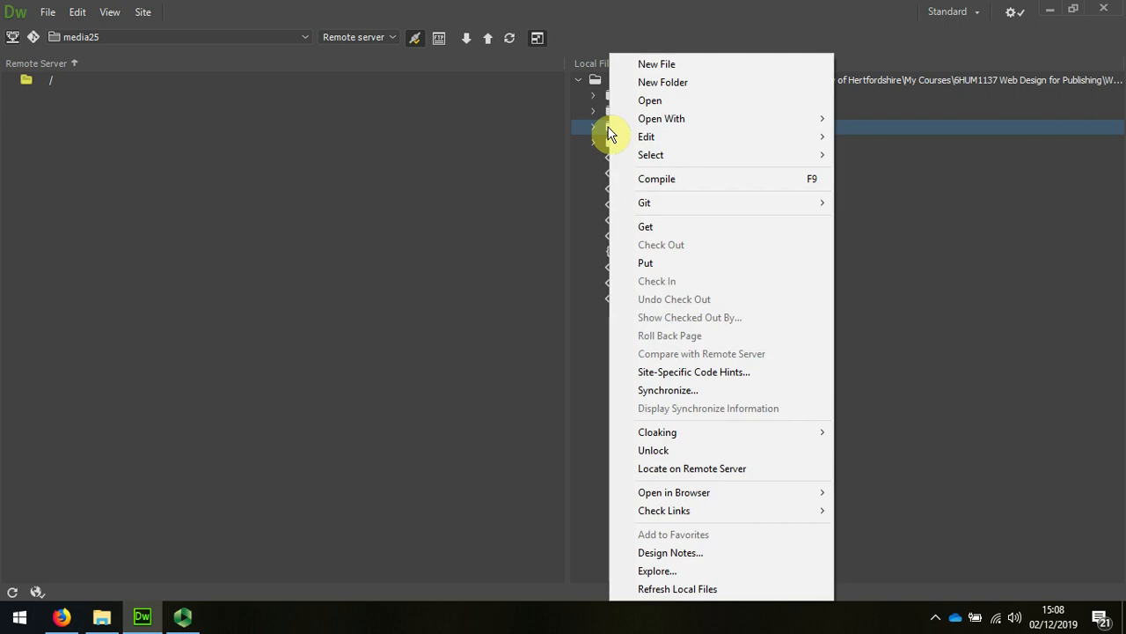
pyautogui.moveTo(781, 424)
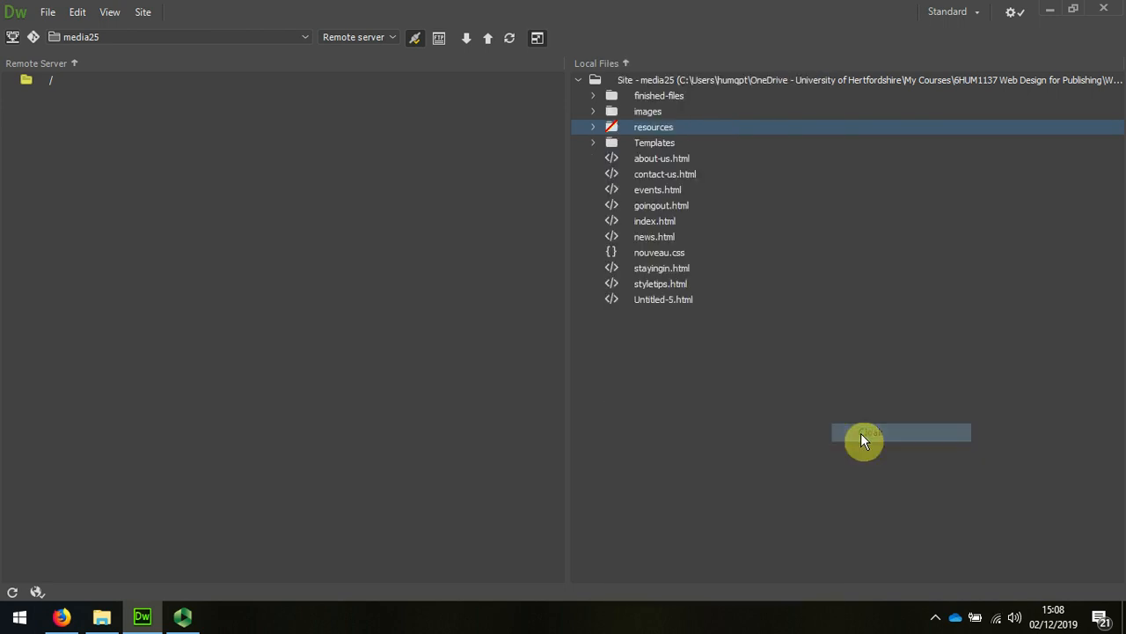
pyautogui.click(658, 95)
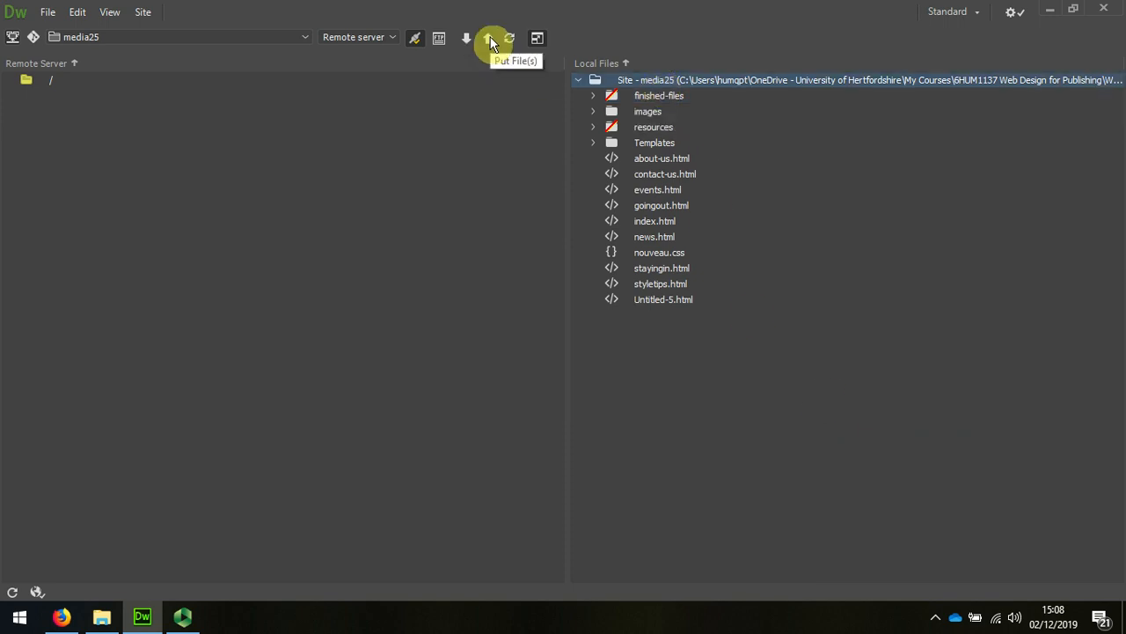
# - Put the entire site again so the server lists everything except the cloaked folders
pyautogui.click(489, 37)
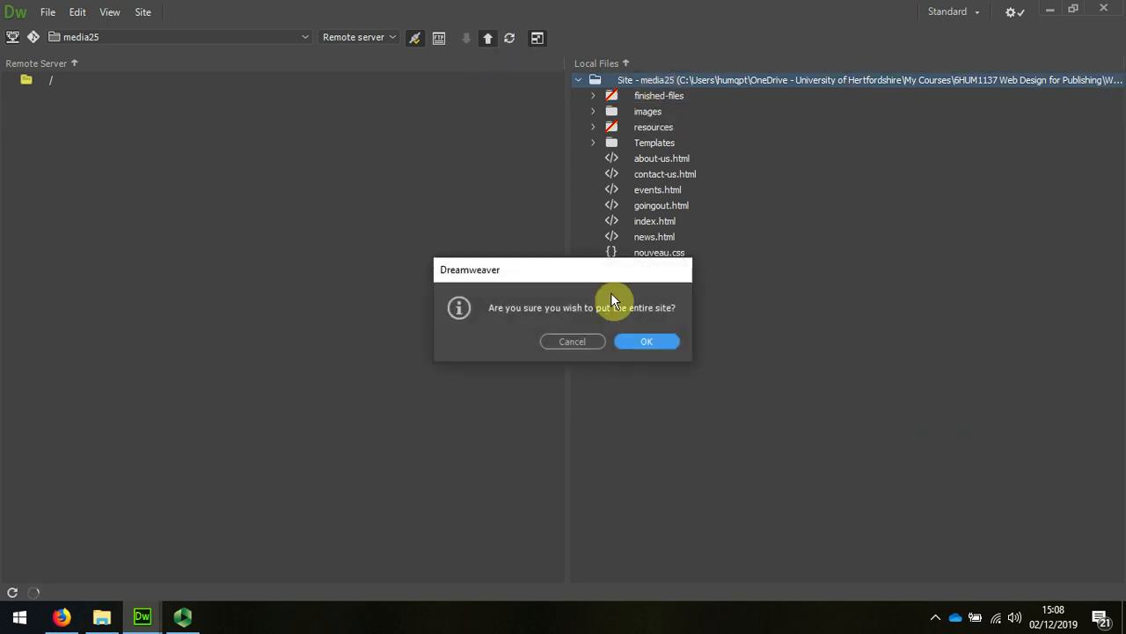
pyautogui.click(648, 342)
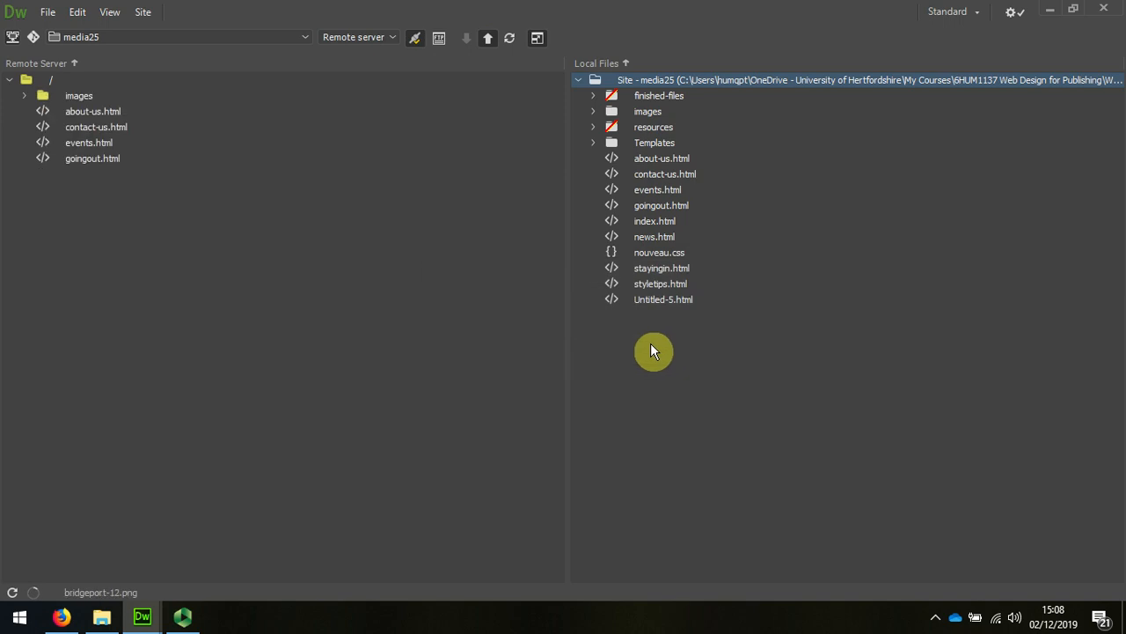
pyautogui.click(487, 37)
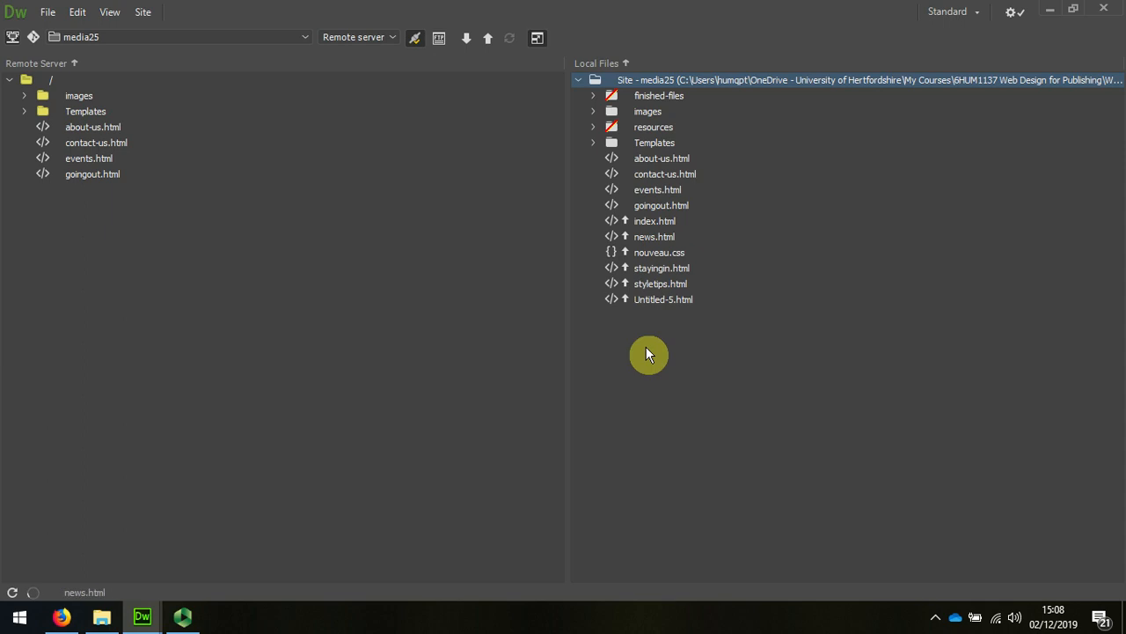
pyautogui.click(509, 36)
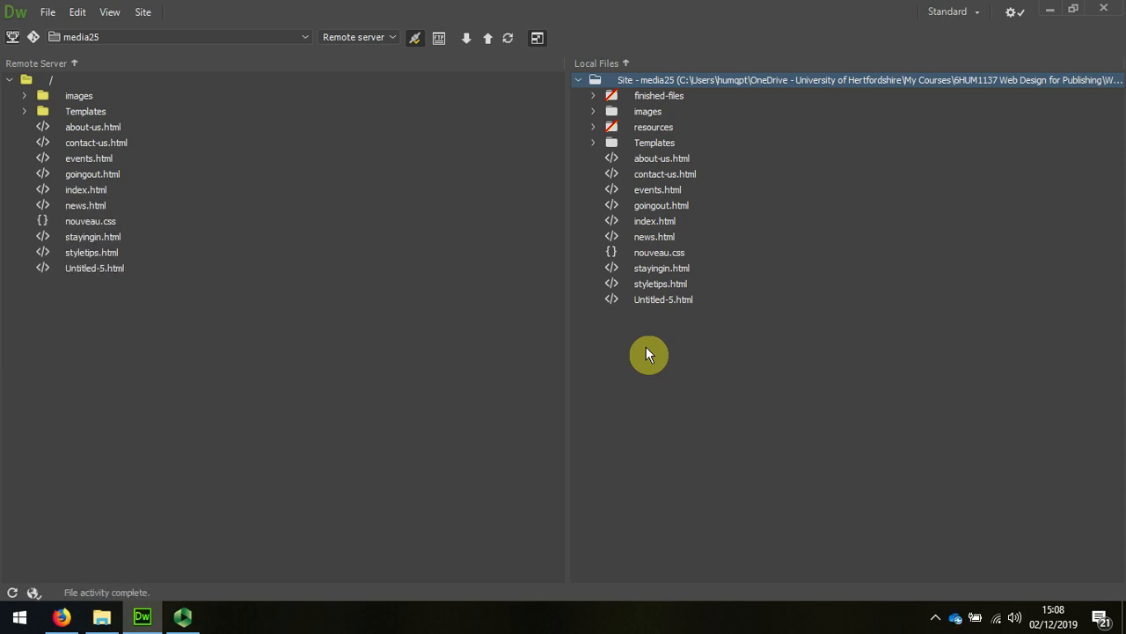